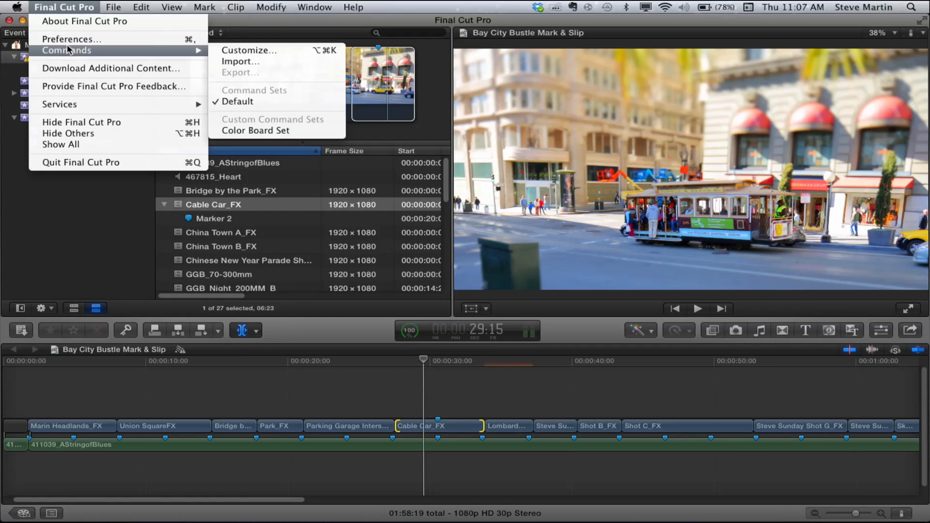
# Step: Bring up the Command Editor for customizing keyboard shortcuts
pyautogui.click(249, 50)
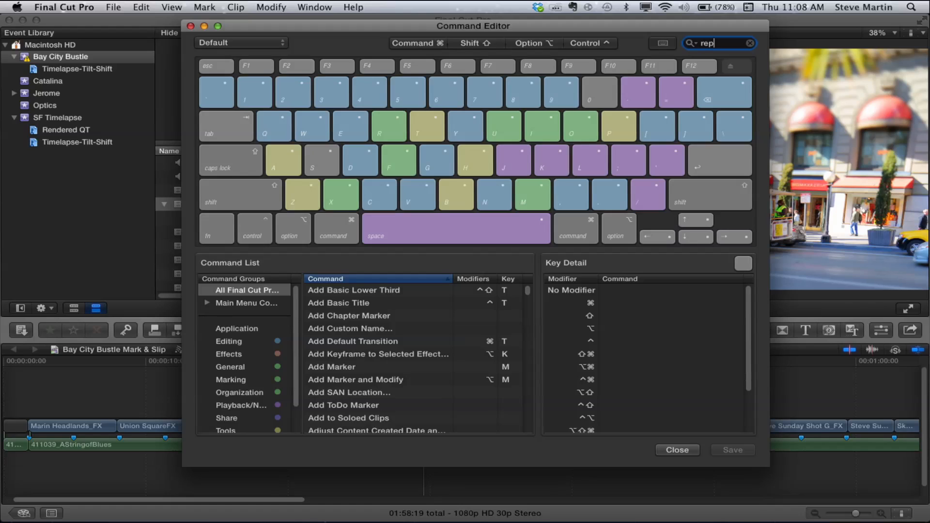
# Step: Filter commands by 'rep' and select Replace to show its Shift-R shortcut
pyautogui.write('rep')
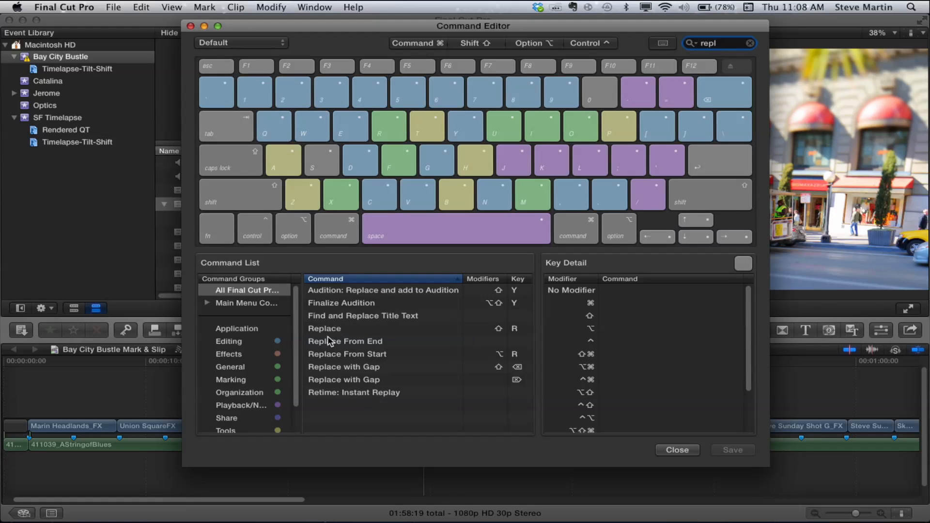
pyautogui.click(325, 329)
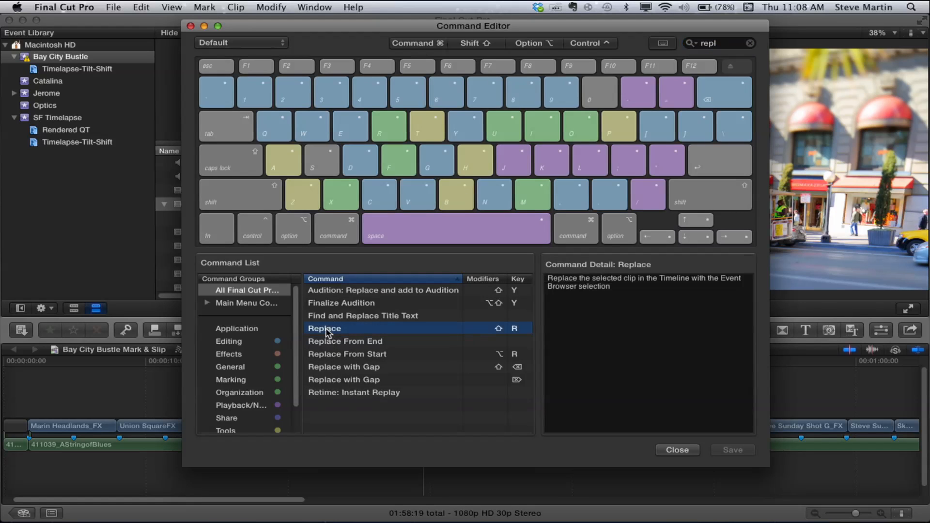